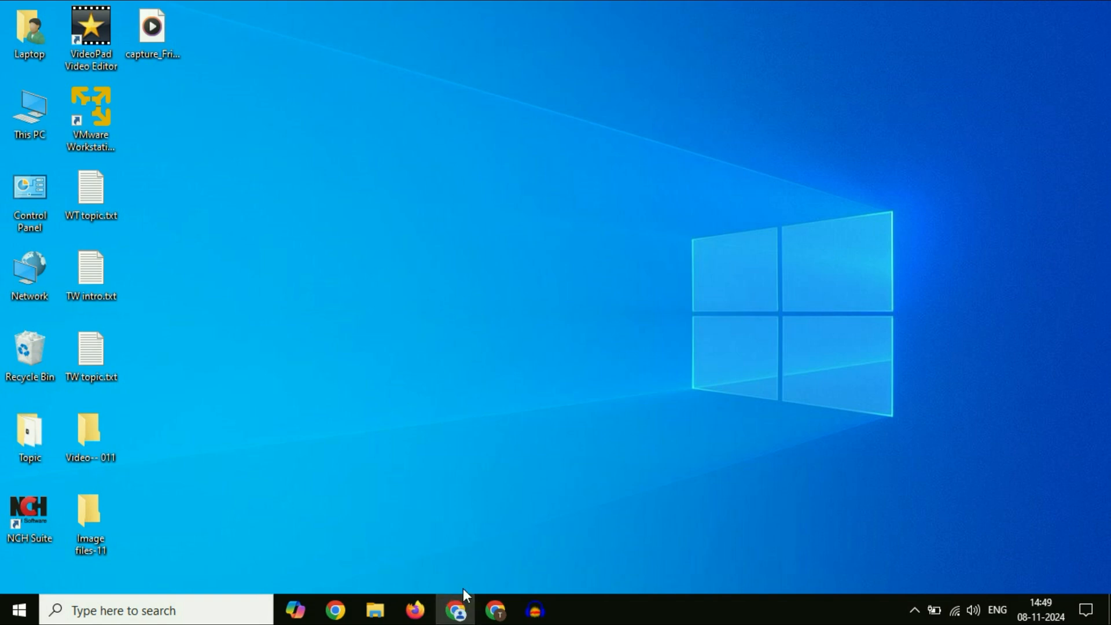
Step: Unmute Google Chrome's audio in the Windows Volume Mixer from the speaker tray icon, then close it
left_click(454, 610)
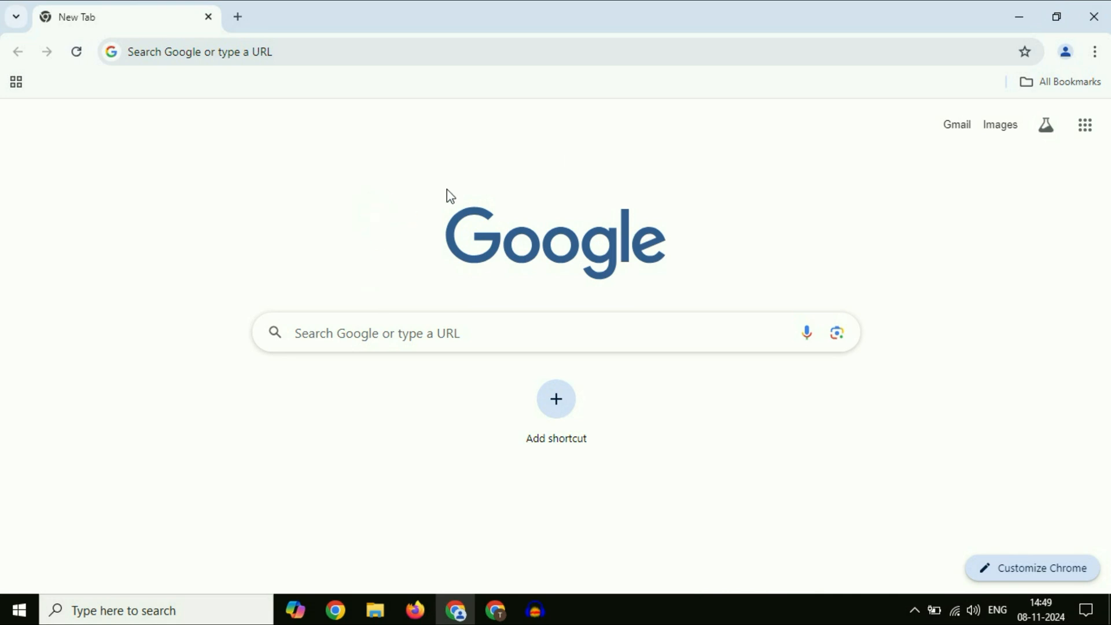
mouse_move(770, 209)
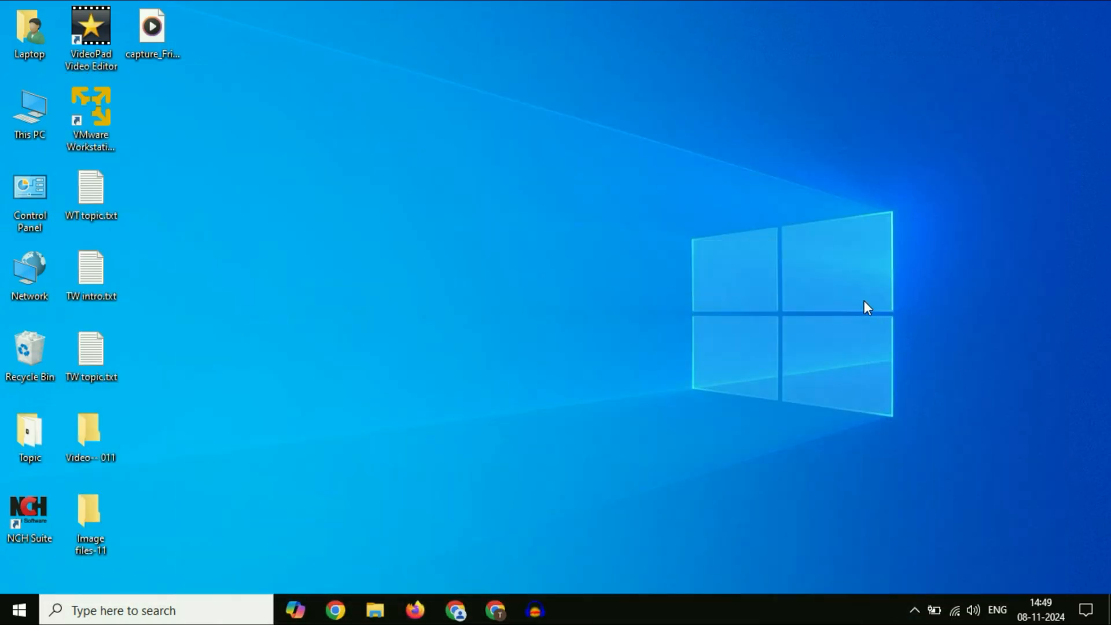
mouse_move(973, 615)
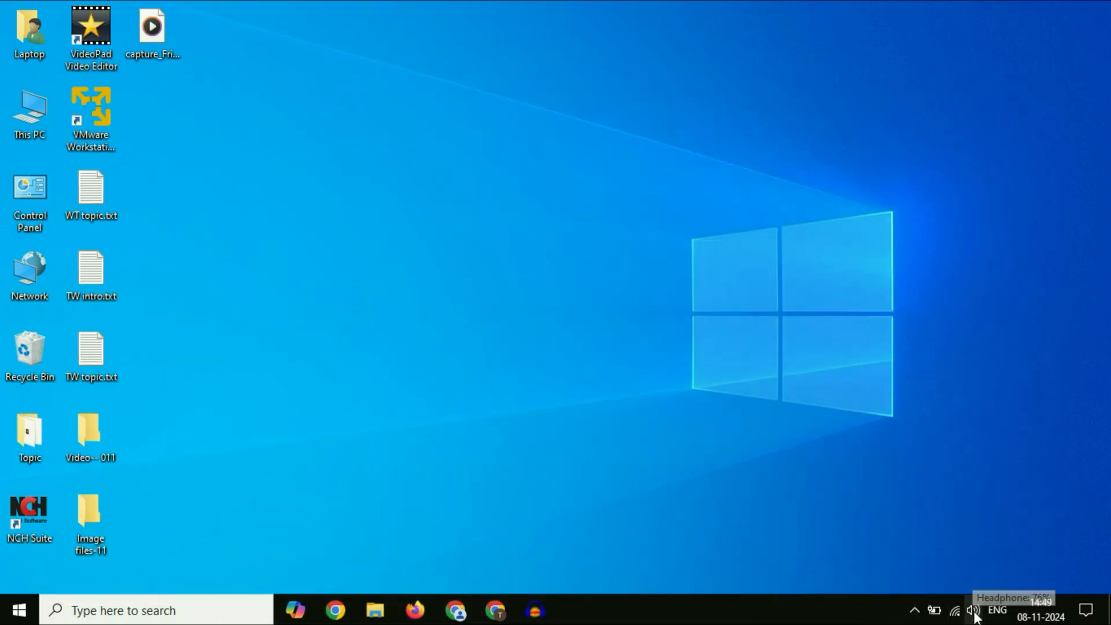
right_click(973, 609)
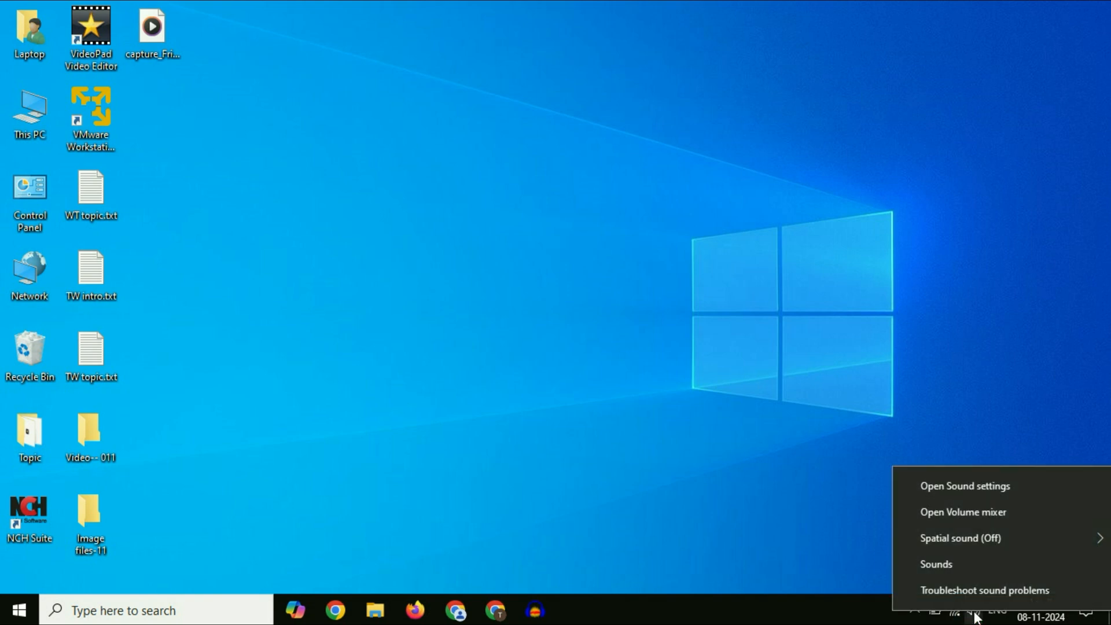
mouse_move(984, 522)
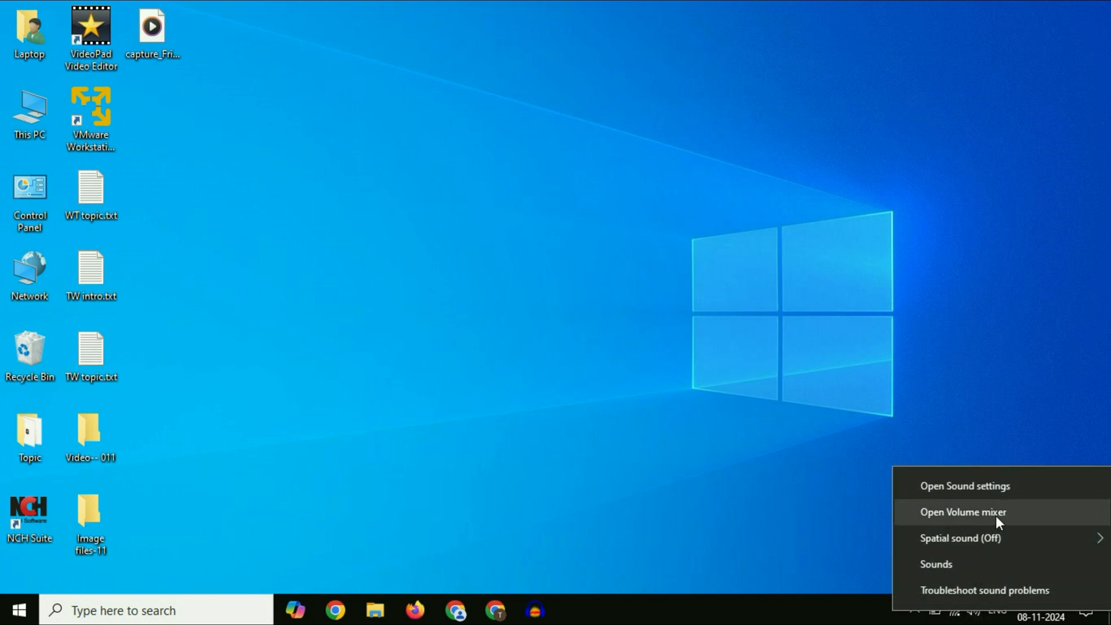
left_click(965, 512)
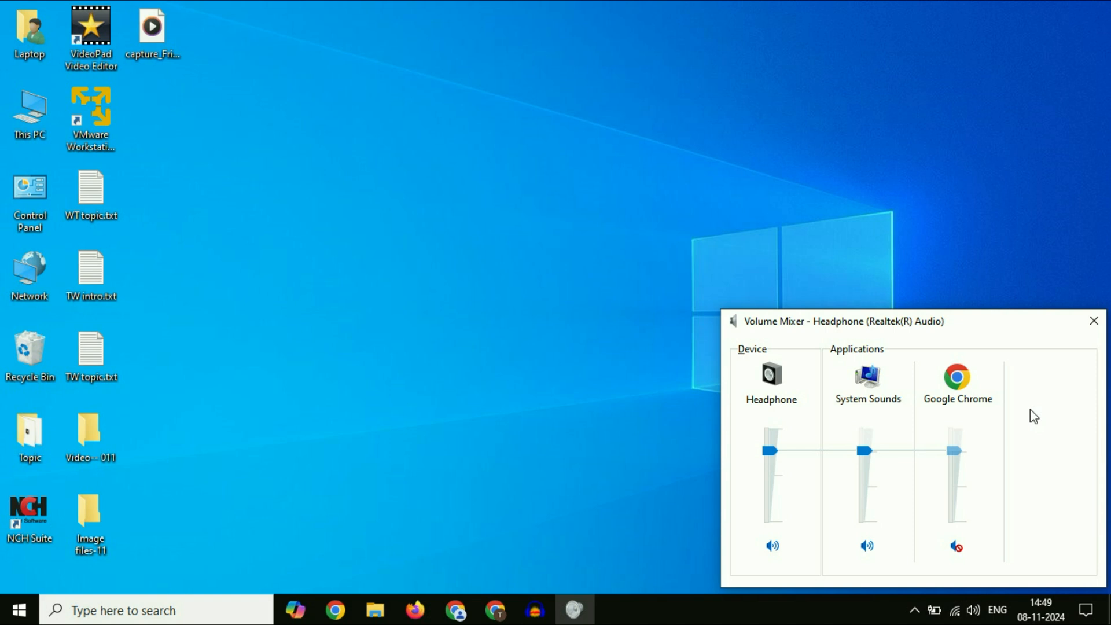
mouse_move(960, 568)
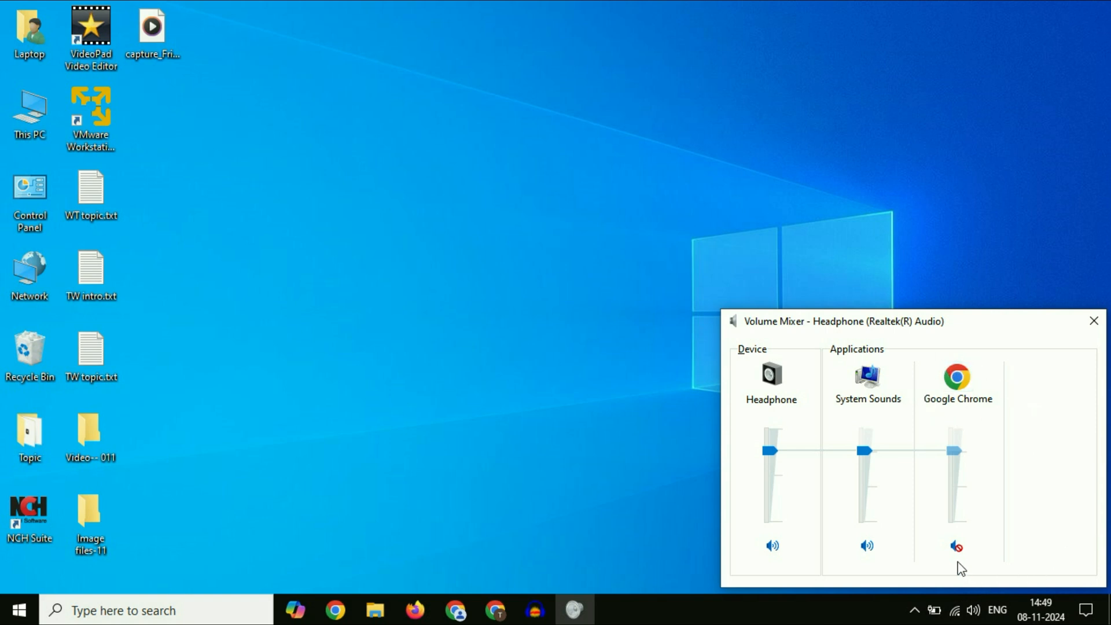
mouse_move(956, 549)
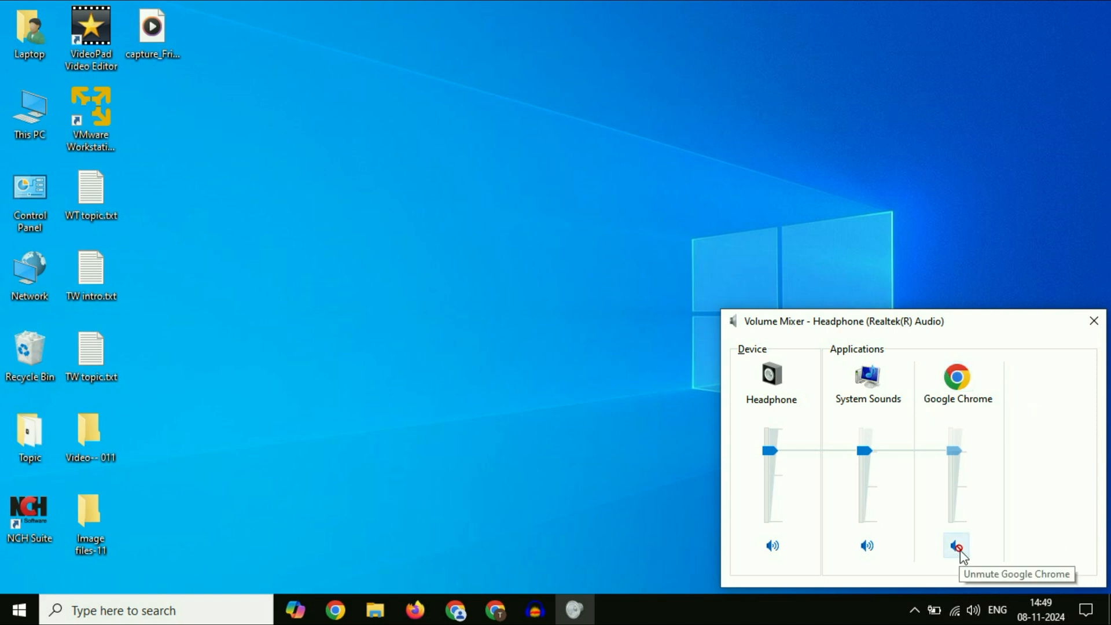
left_click(954, 545)
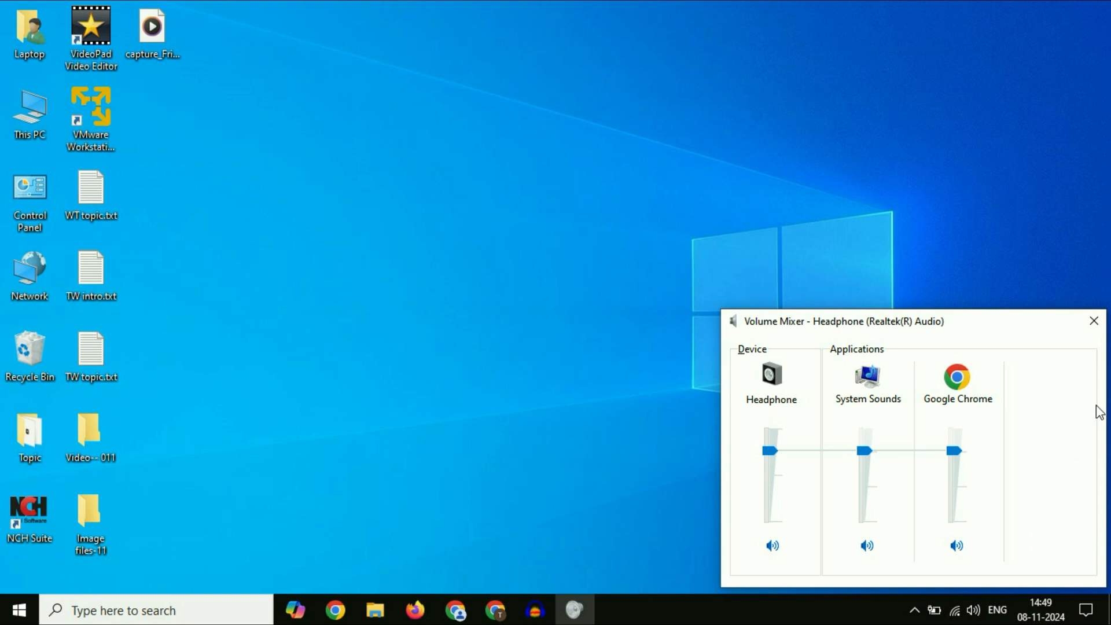
left_click(1093, 320)
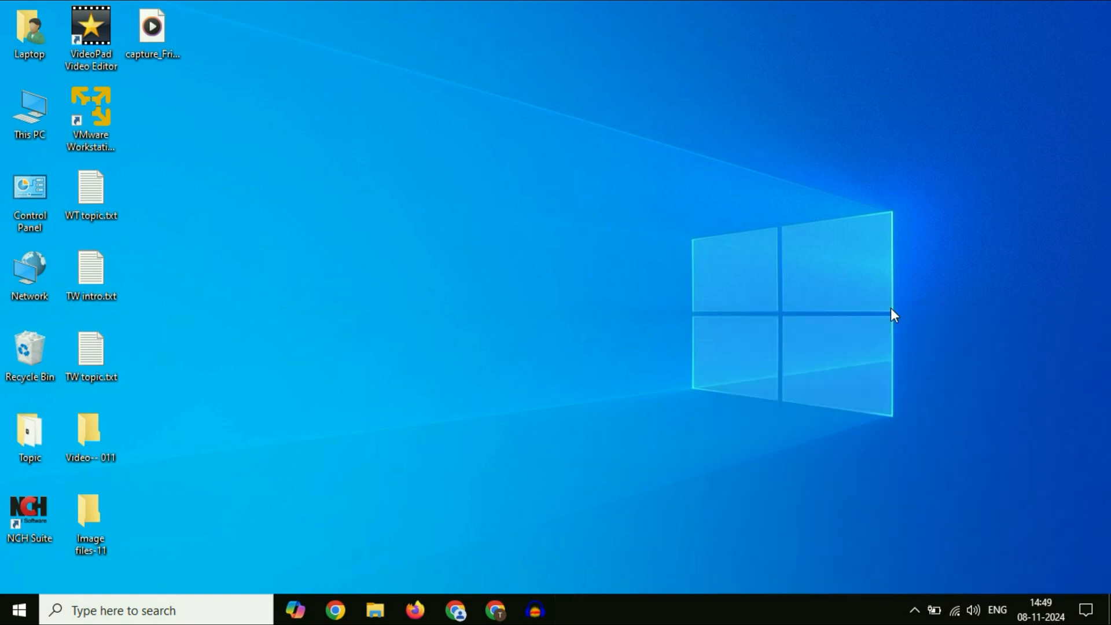
mouse_move(666, 266)
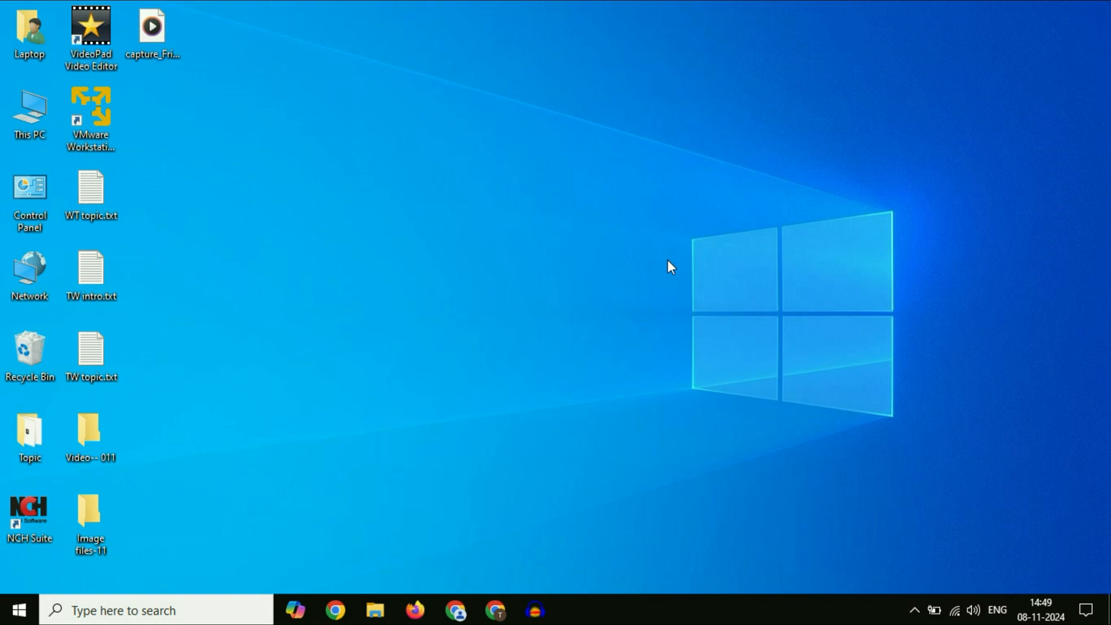
mouse_move(442, 487)
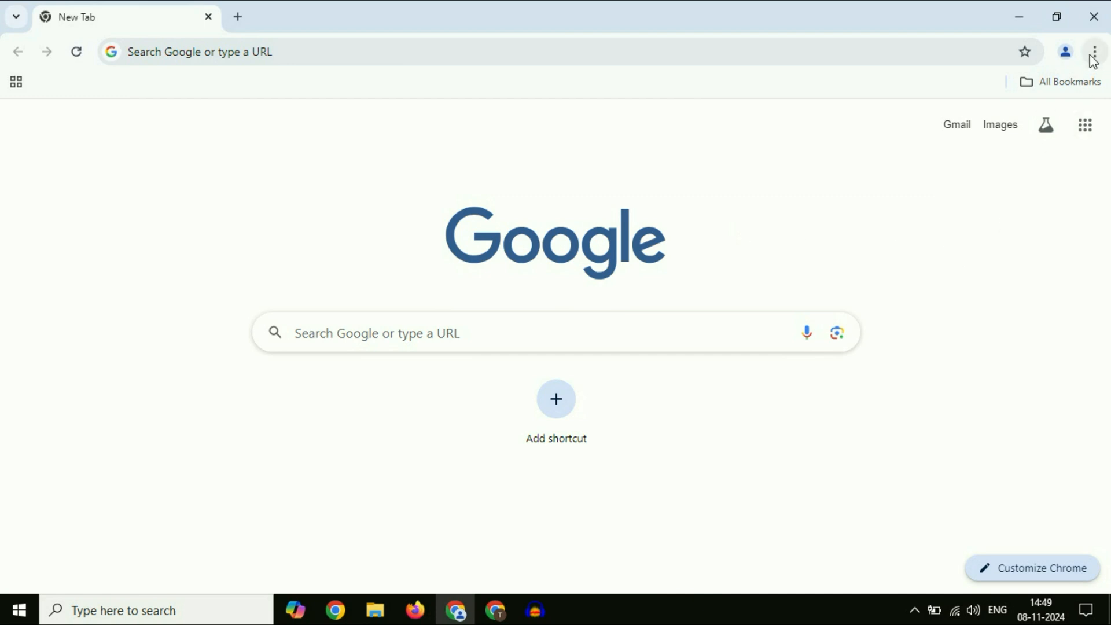
Step: Reach Settings > Privacy and security > Site settings and scroll to the additional content settings
left_click(1095, 51)
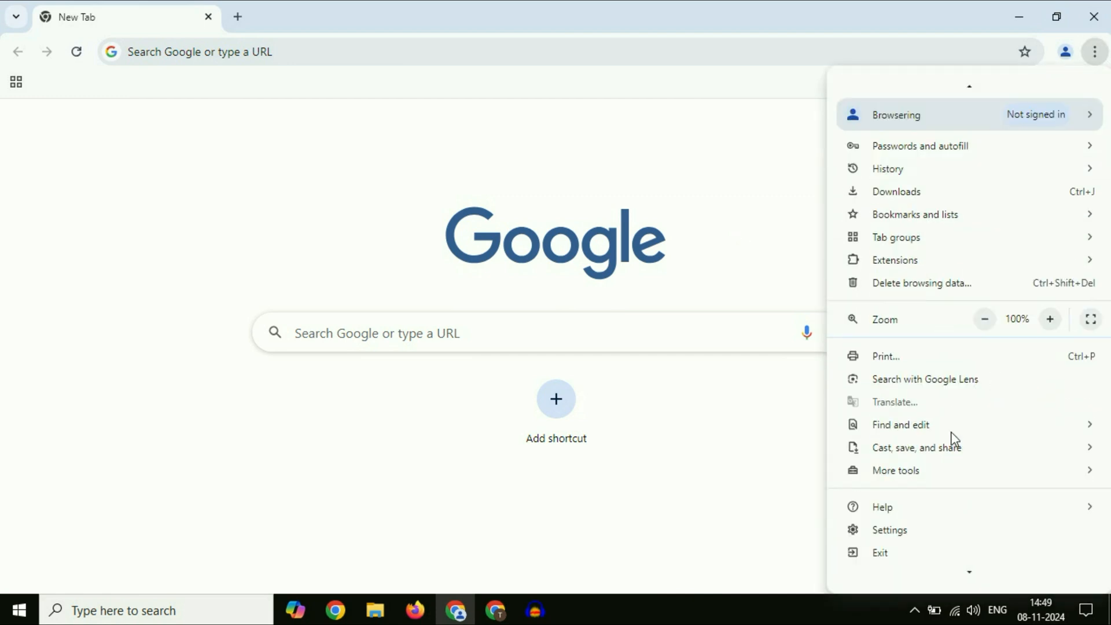
left_click(890, 530)
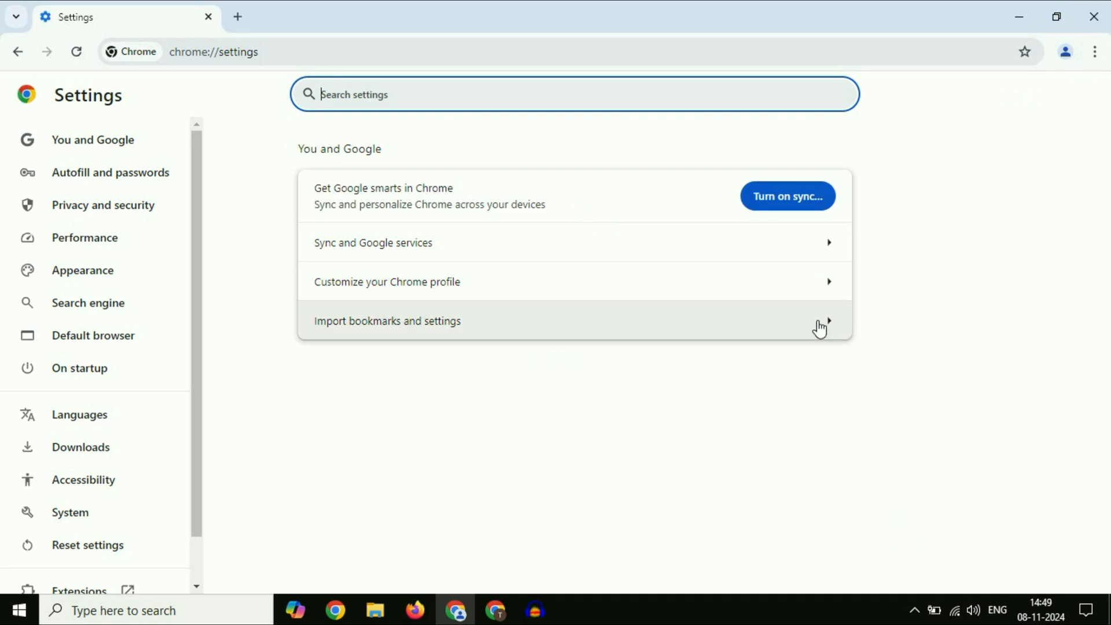
mouse_move(281, 237)
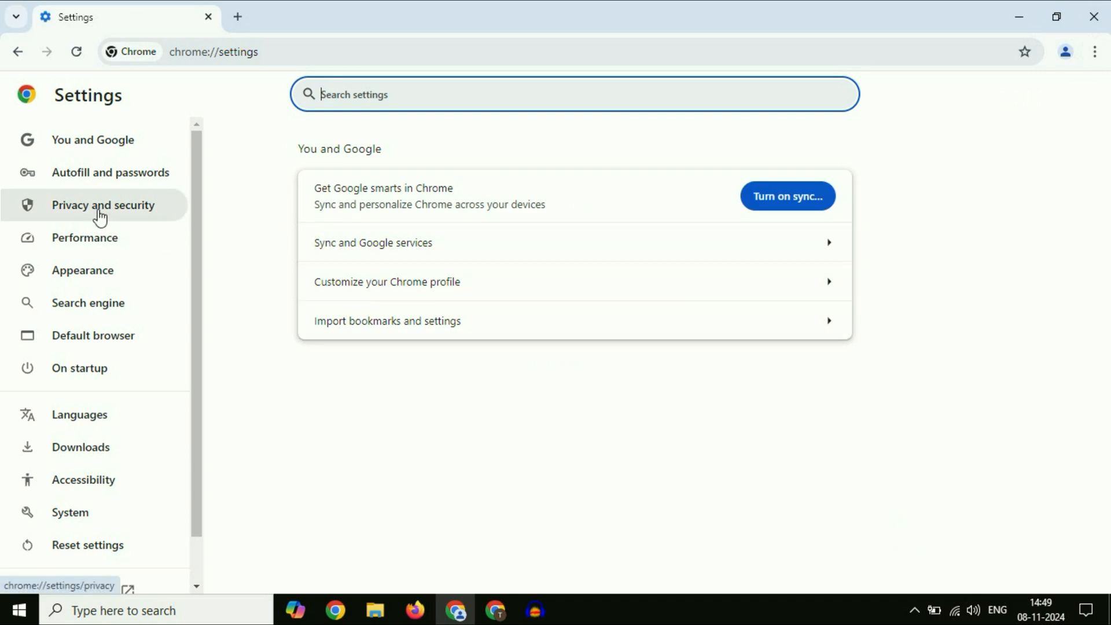
left_click(103, 206)
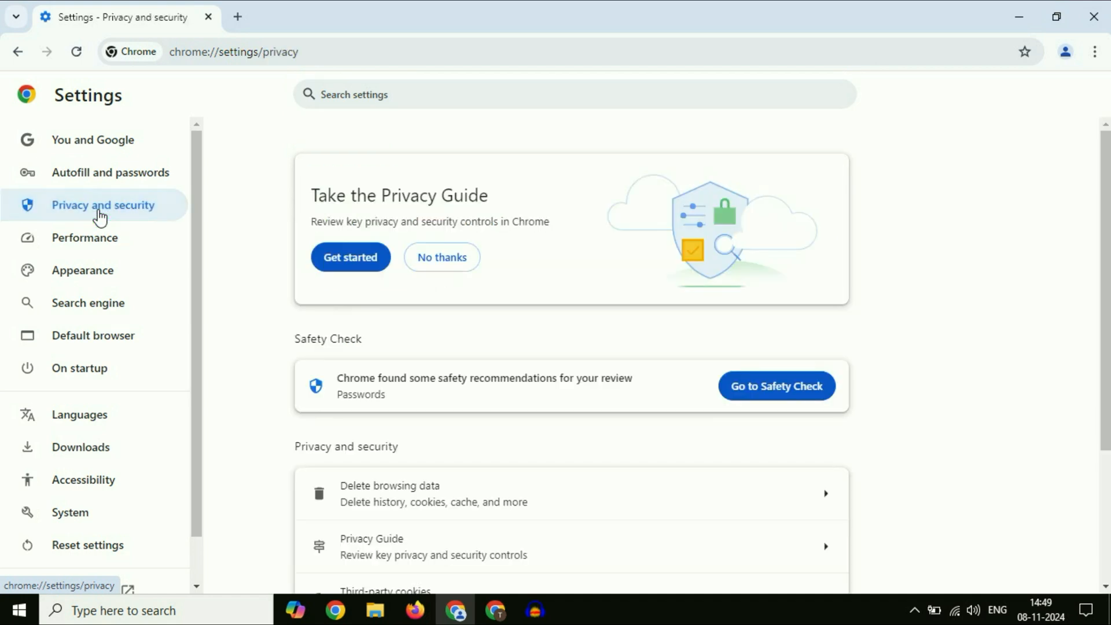
scroll("down", 3)
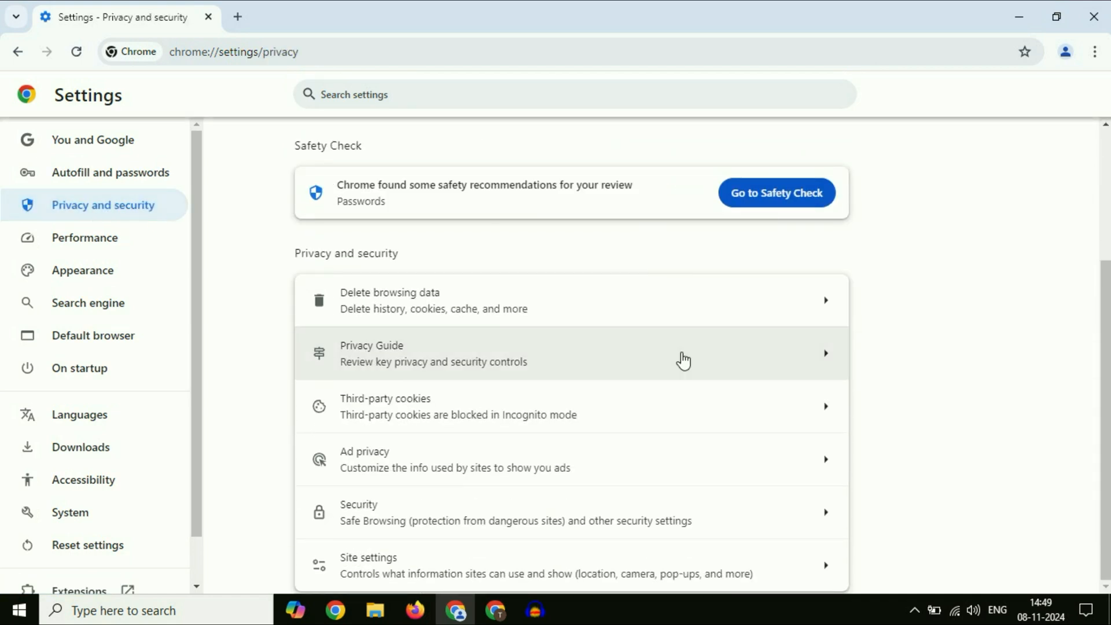
mouse_move(656, 575)
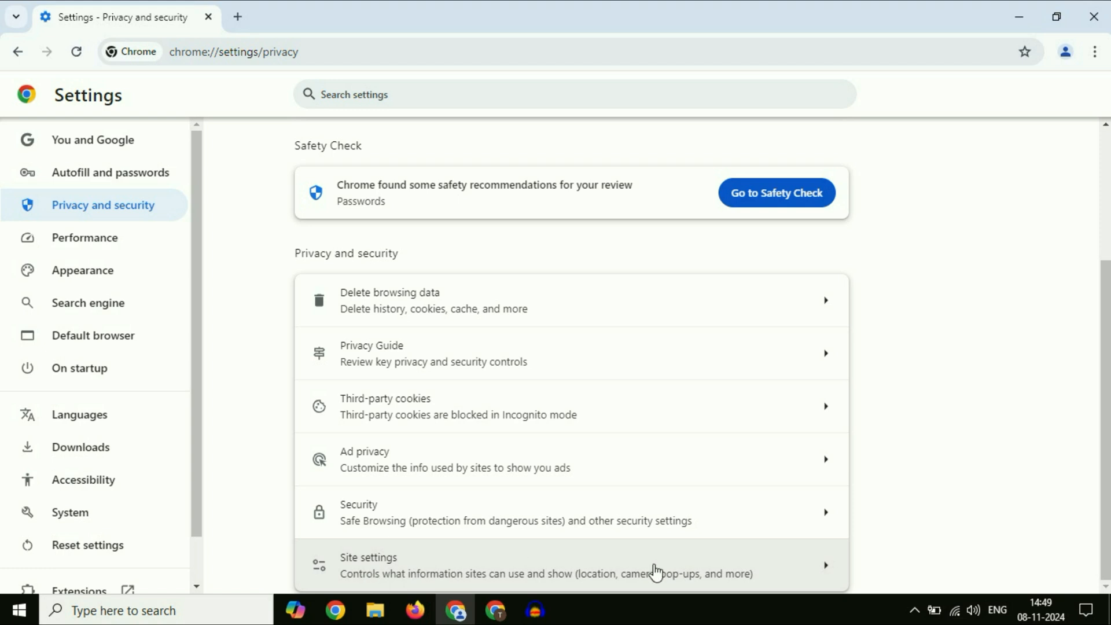
left_click(367, 564)
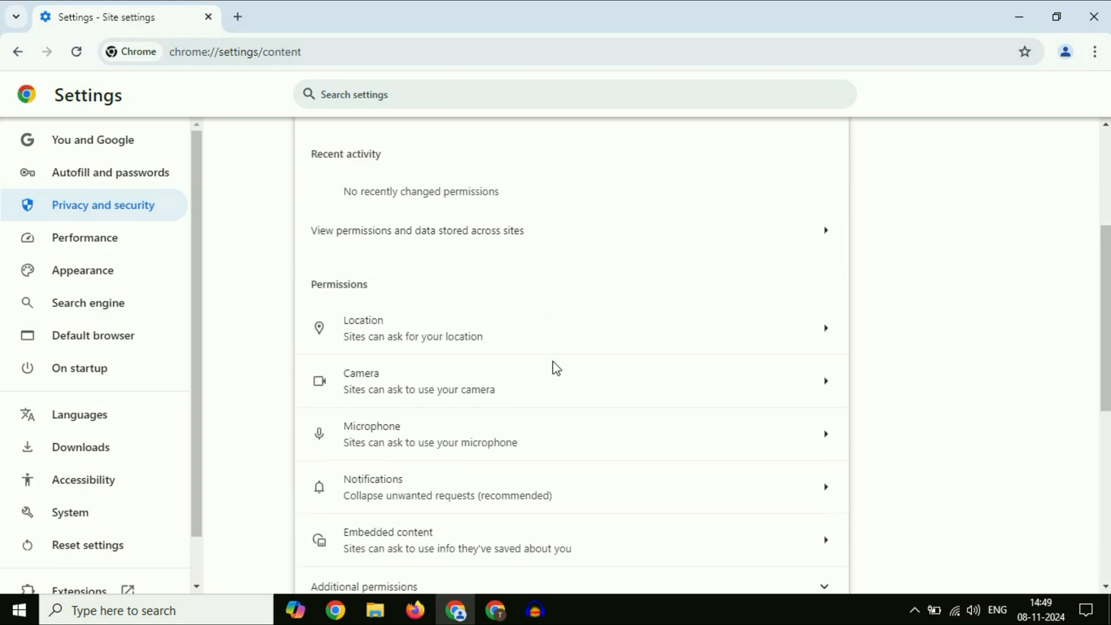
scroll("down", 3)
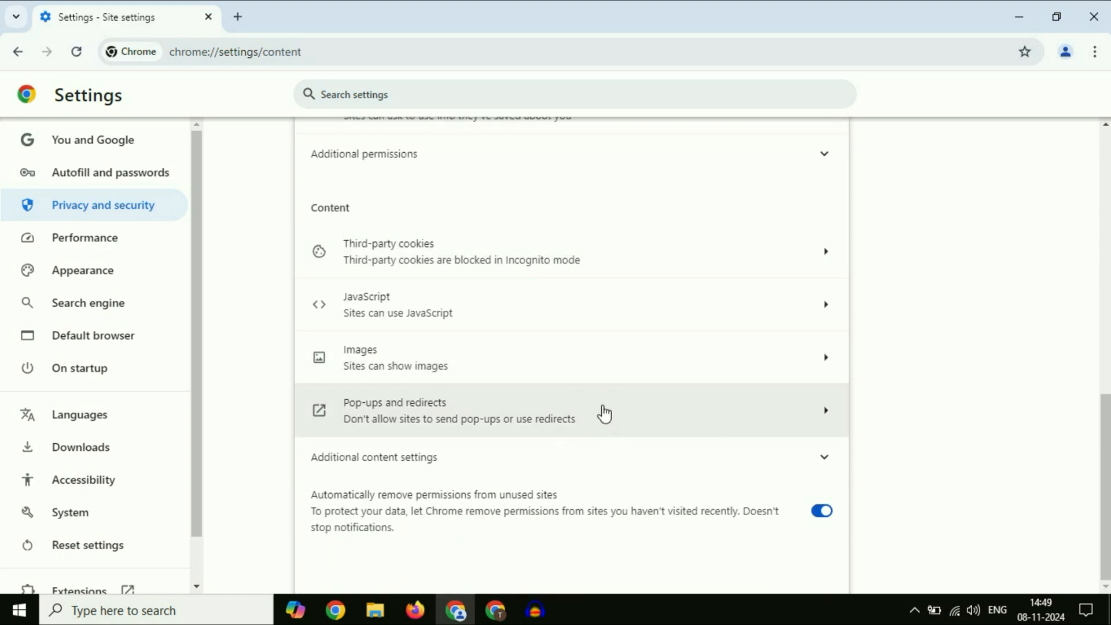
mouse_move(353, 474)
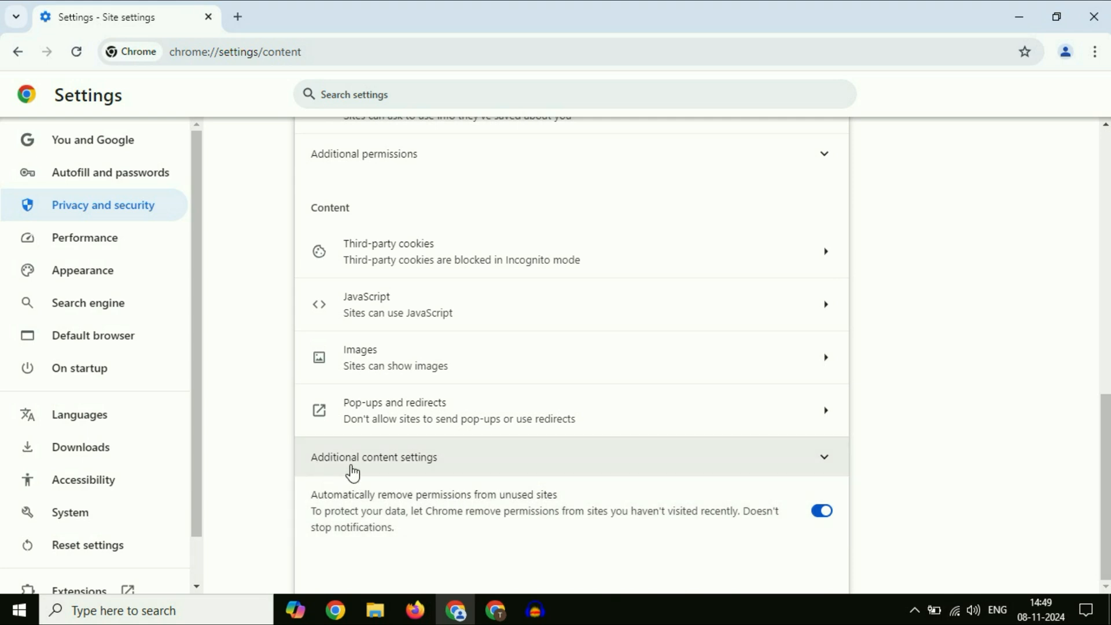
mouse_move(666, 471)
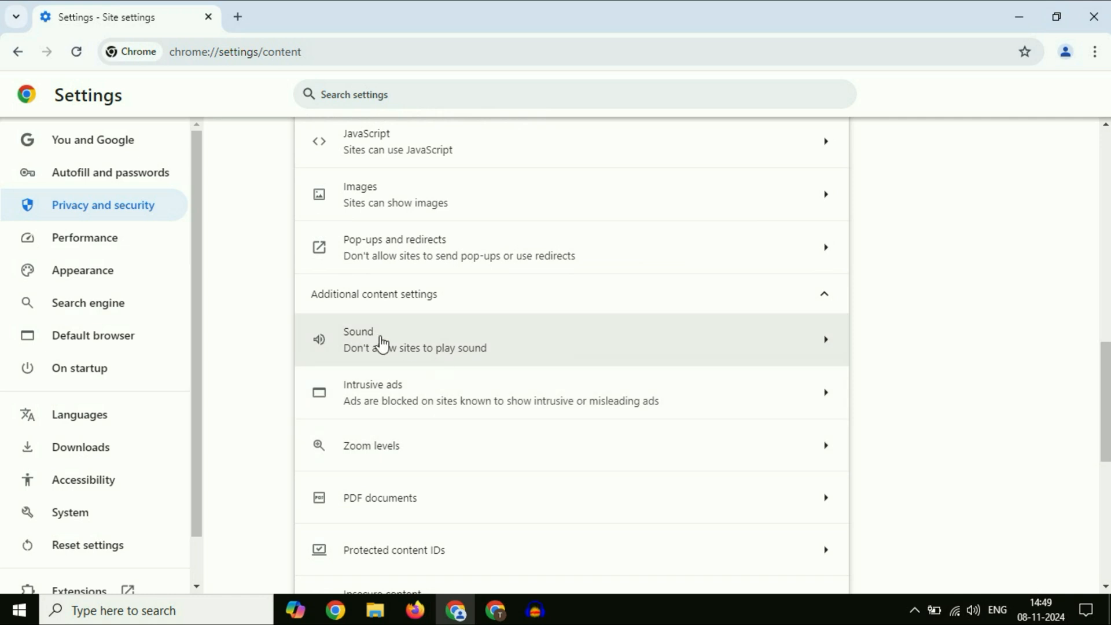
Step: Set the Sound permission's default behavior to 'Sites can play sound'
left_click(381, 339)
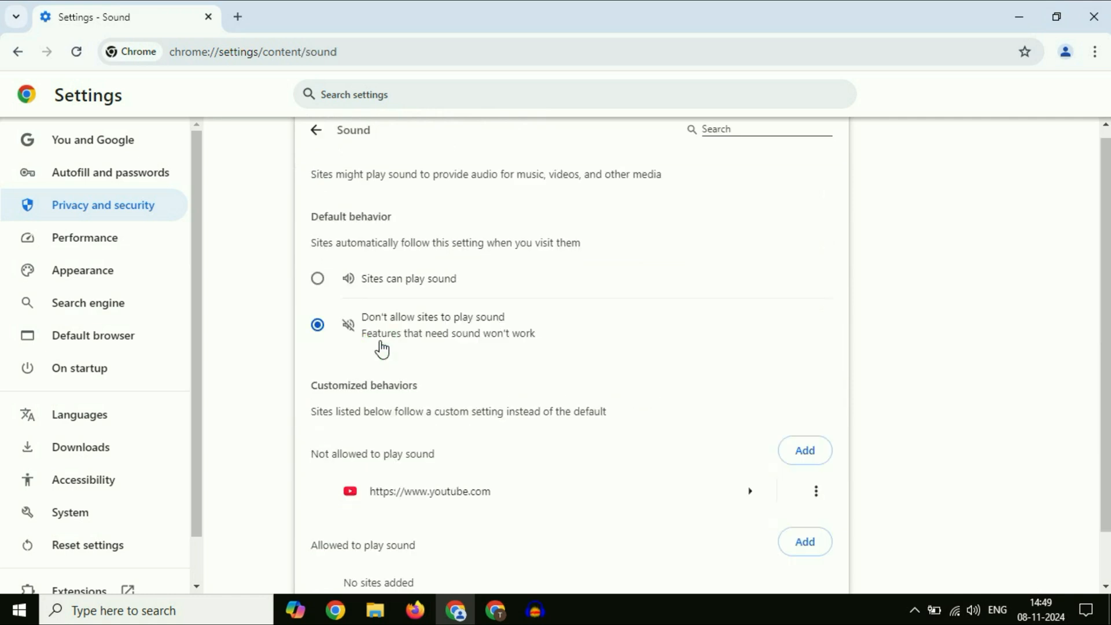
mouse_move(320, 259)
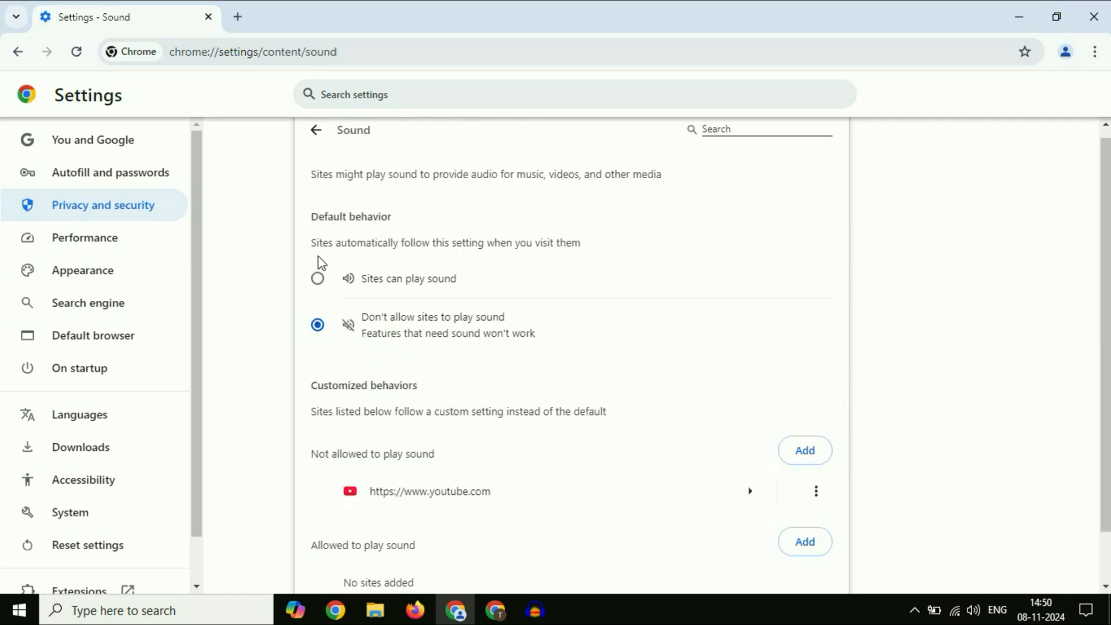
left_click(317, 278)
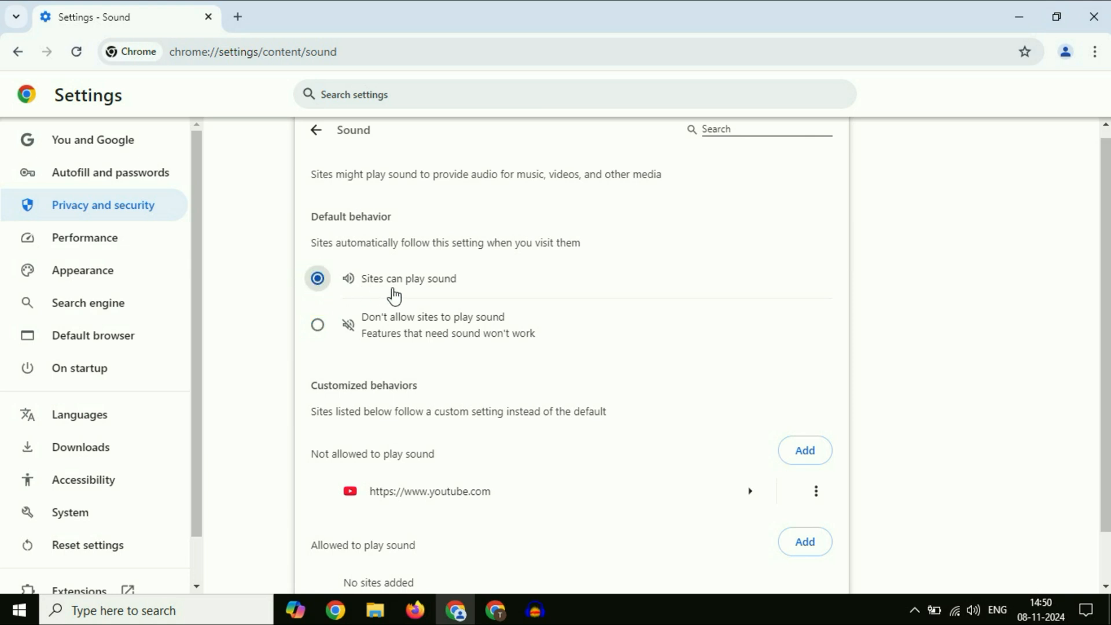
mouse_move(604, 264)
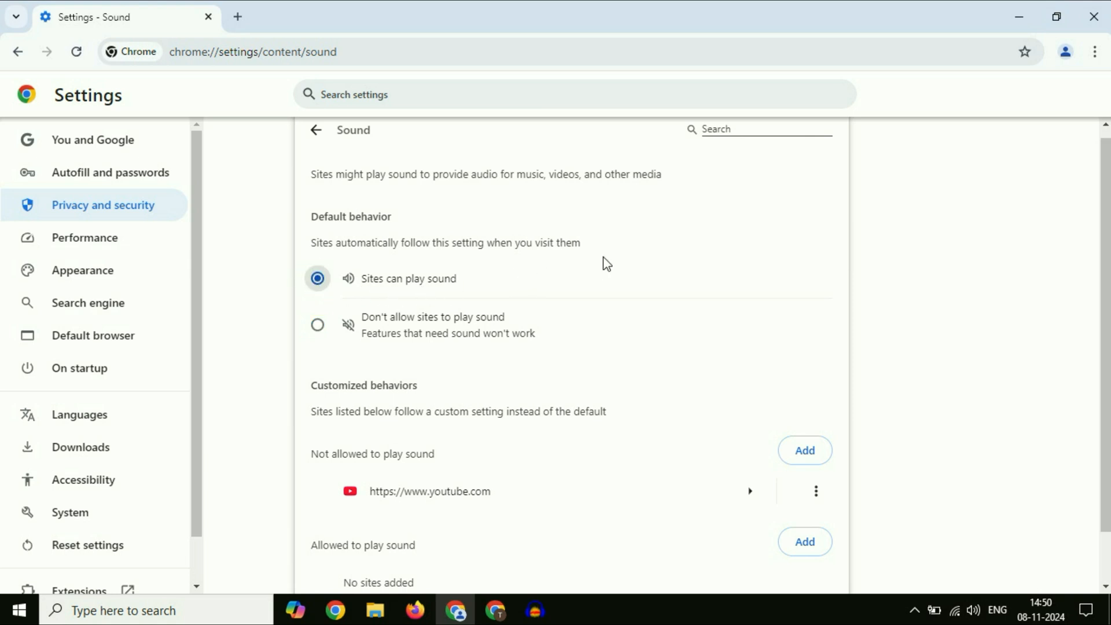
scroll("down", 3)
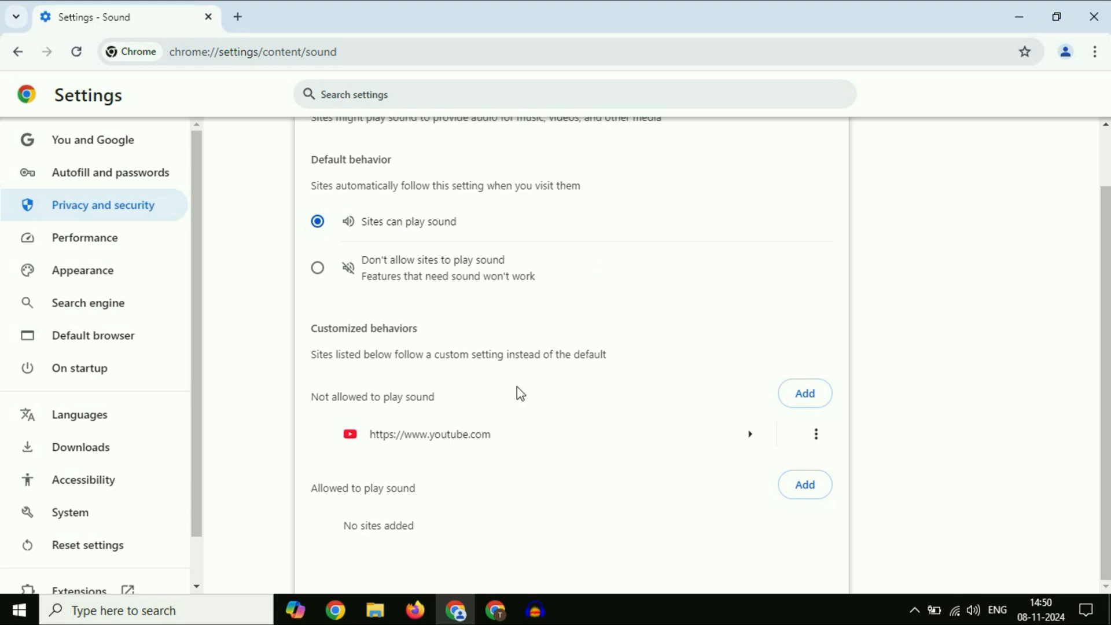
mouse_move(516, 450)
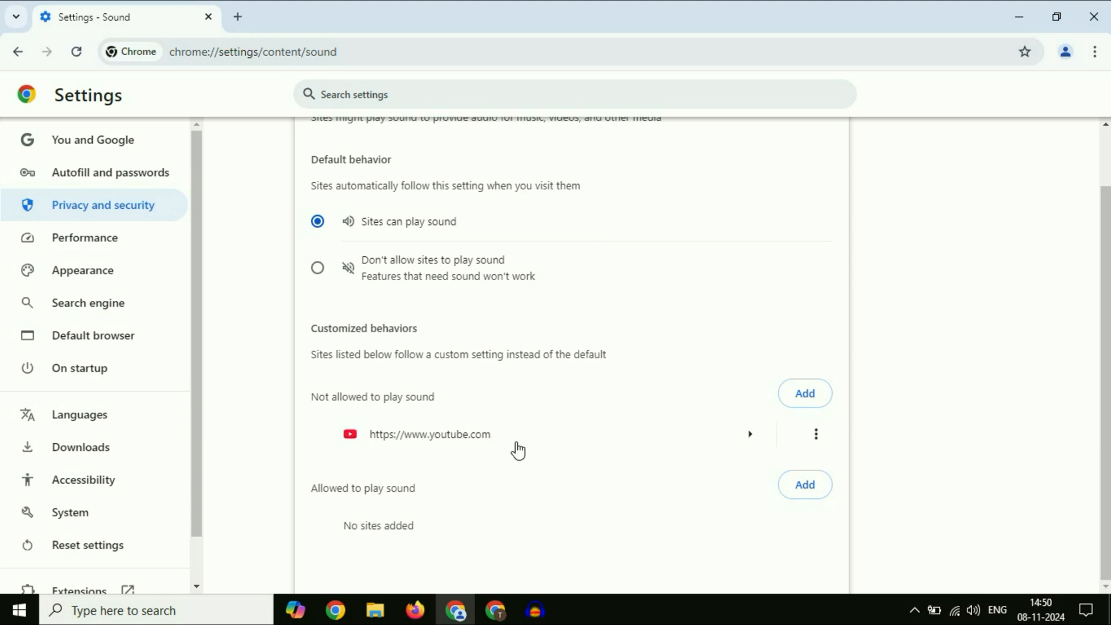
mouse_move(538, 453)
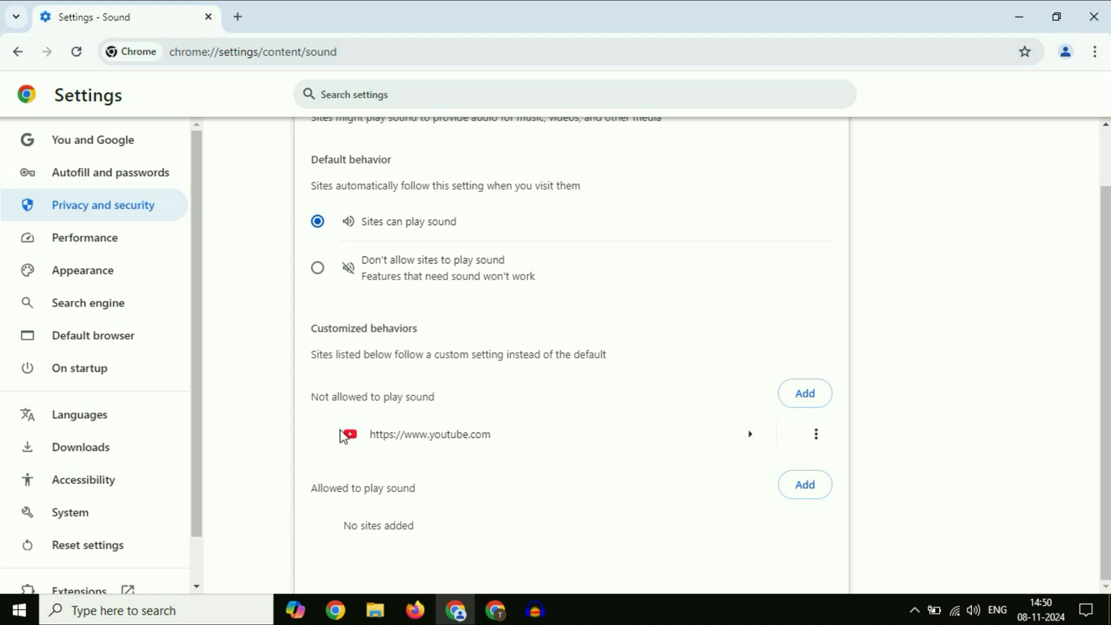
left_click(816, 433)
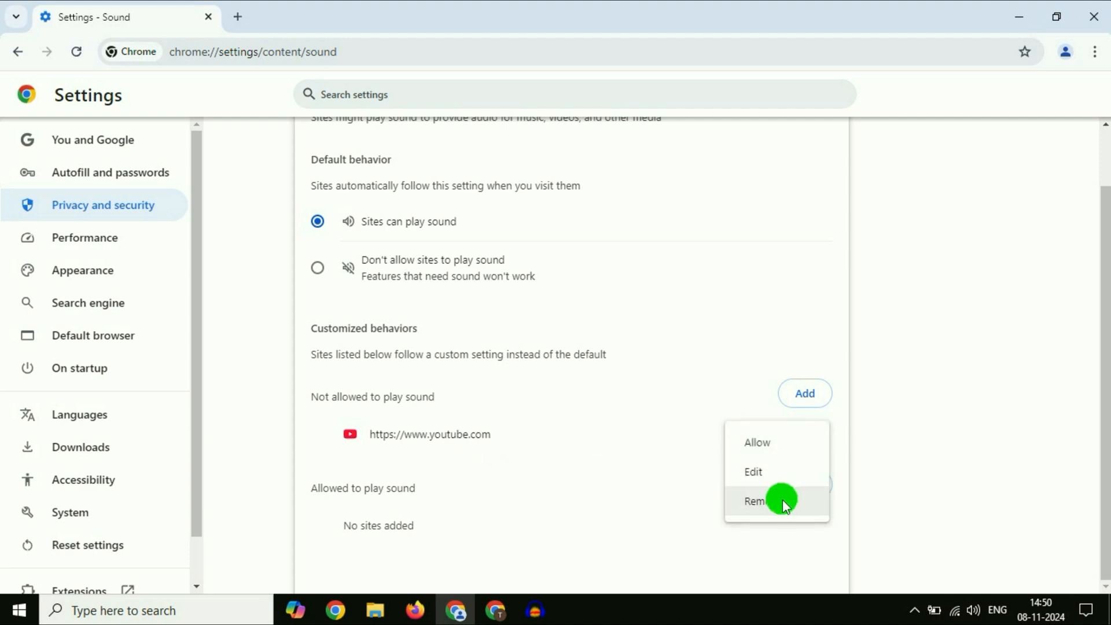
left_click(765, 500)
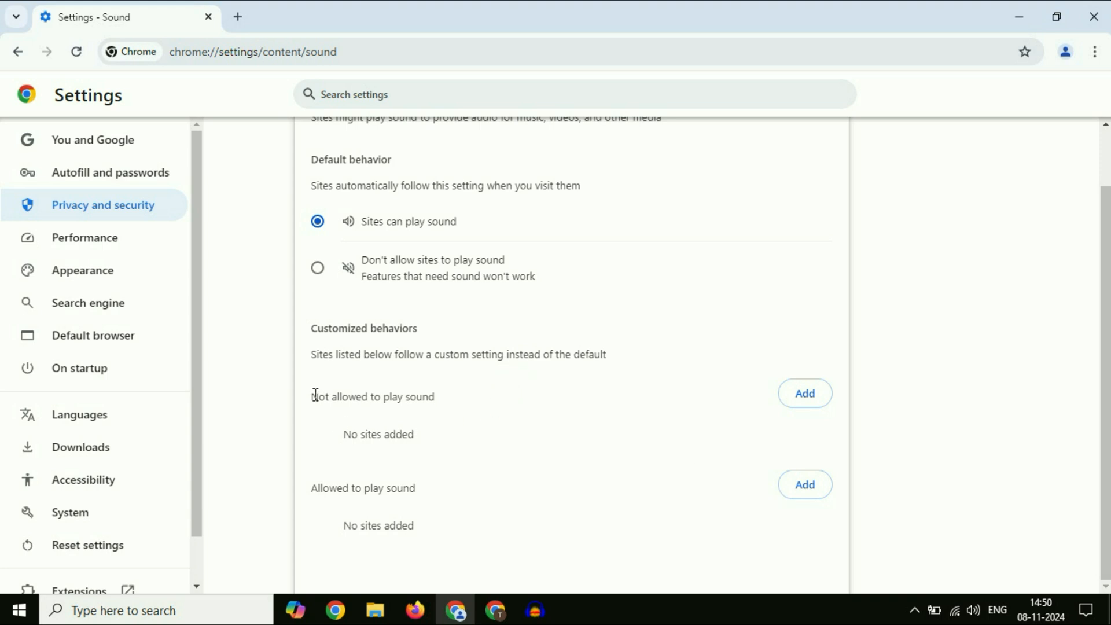
double_click(371, 397)
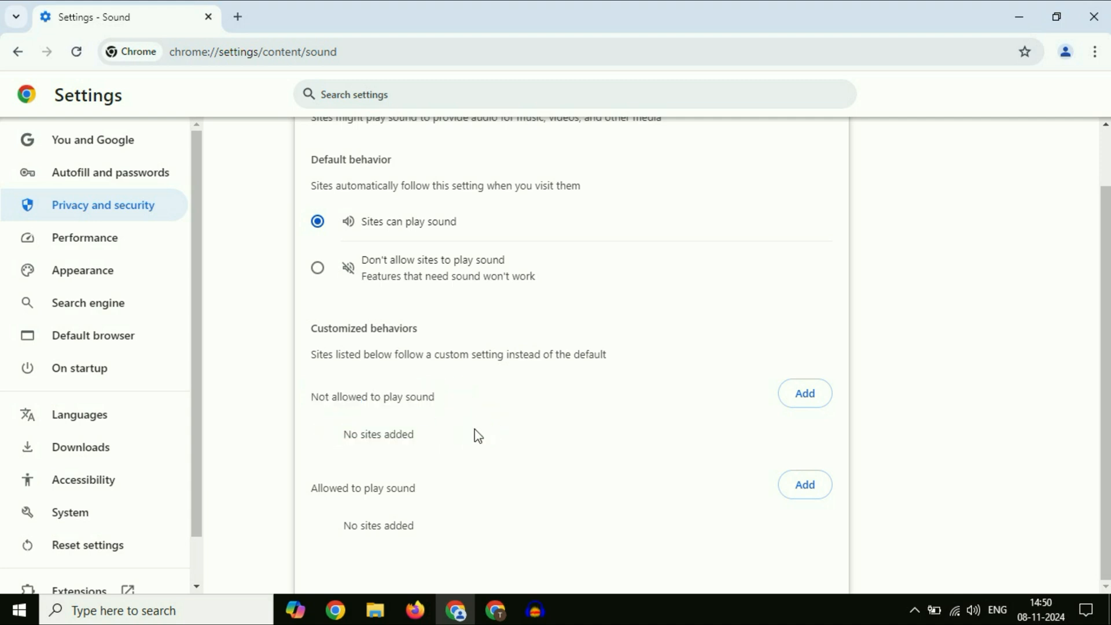
mouse_move(311, 274)
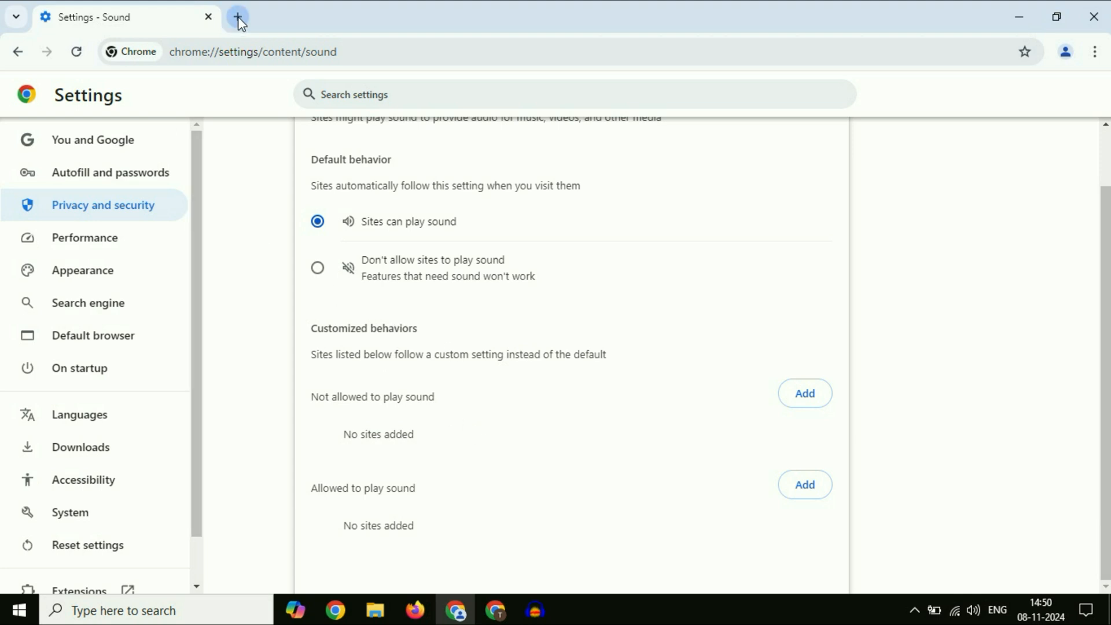
Step: In a new tab, go to the Reset settings section of Chrome's settings
left_click(237, 18)
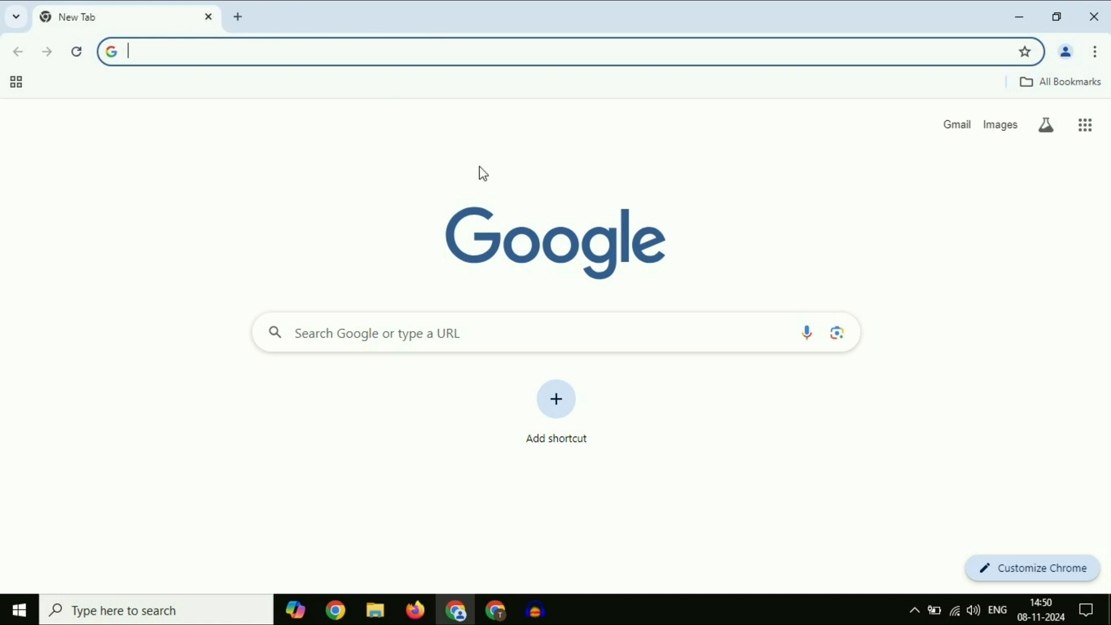
mouse_move(1095, 50)
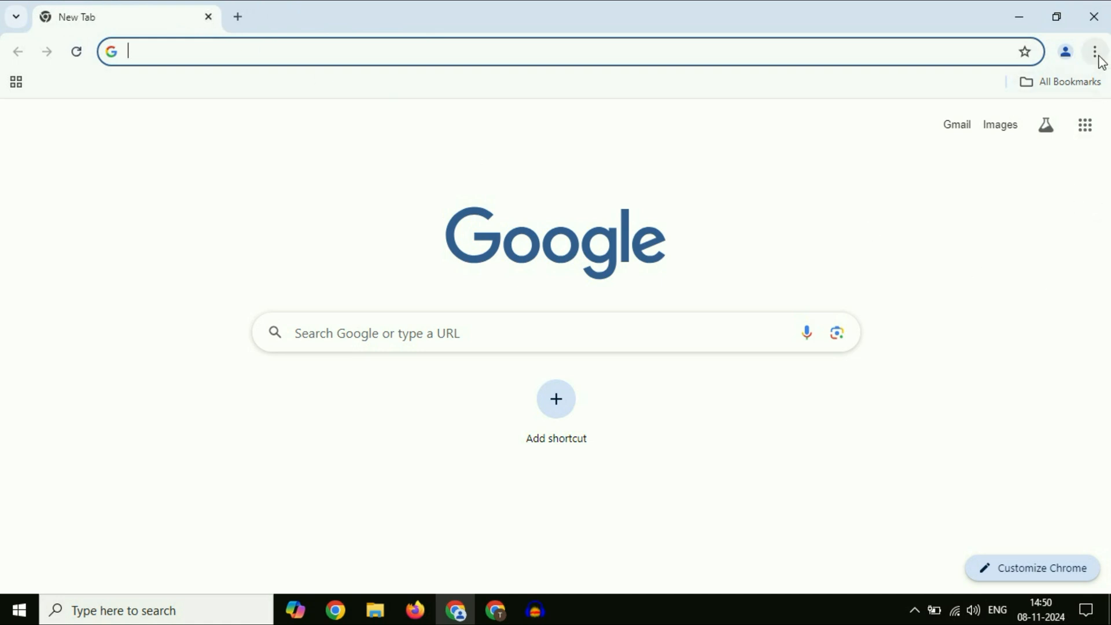
left_click(1094, 51)
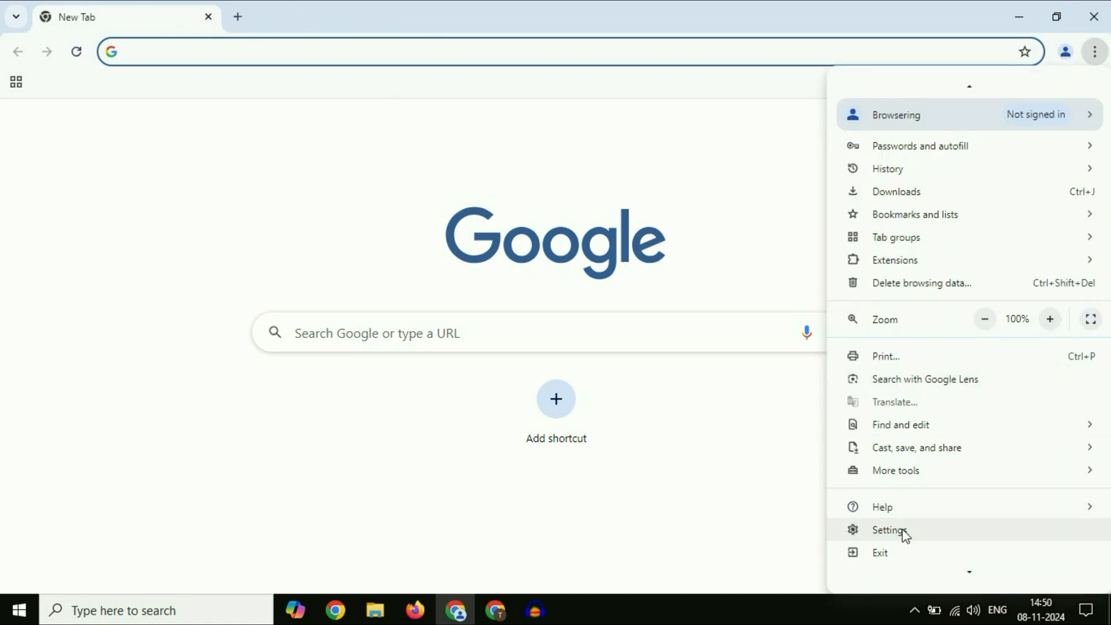
left_click(887, 530)
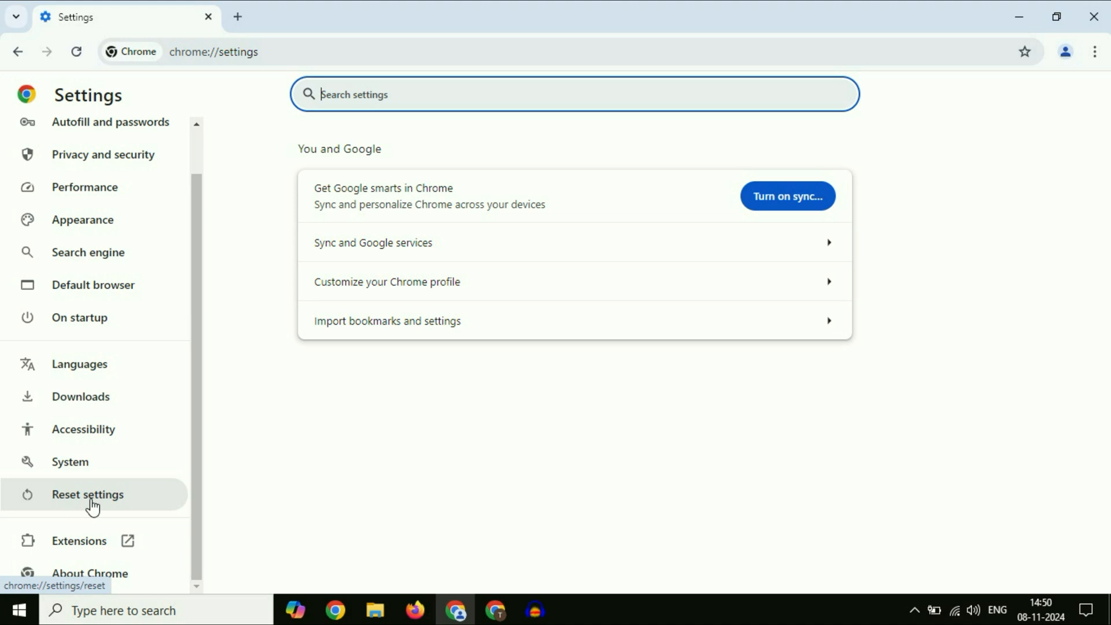
left_click(87, 495)
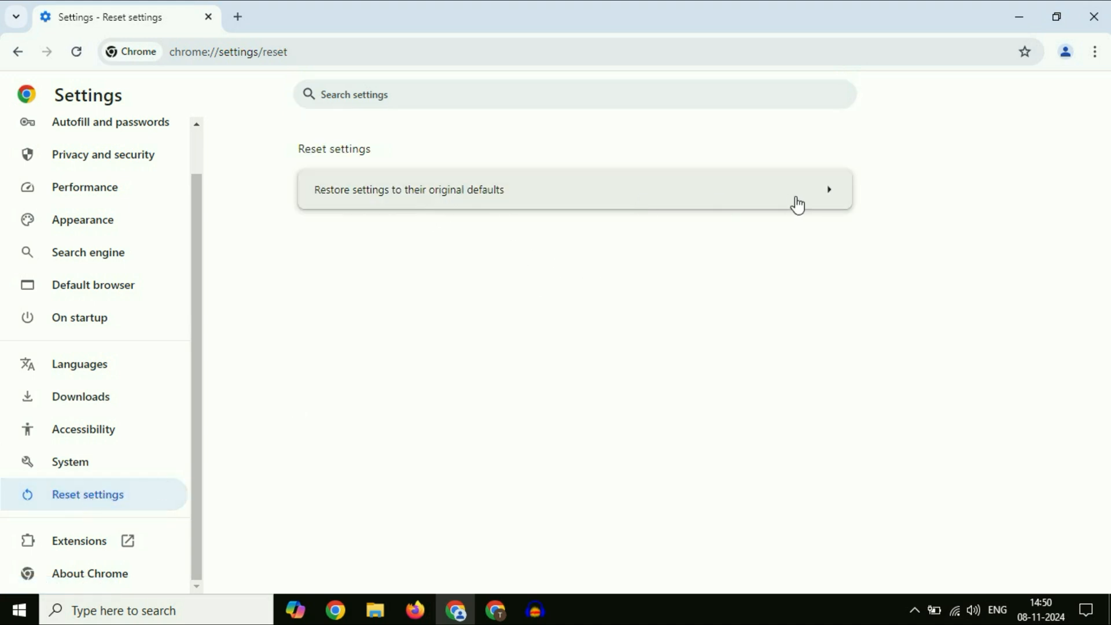
mouse_move(494, 192)
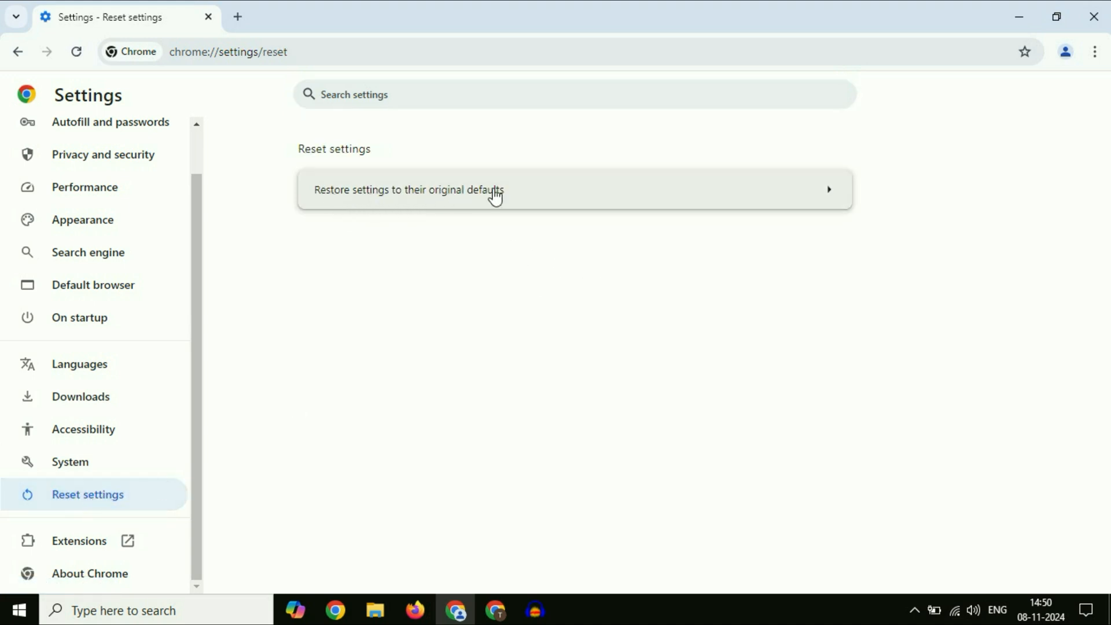
Step: Bring up the 'Restore settings to their original defaults' confirmation dialog
left_click(495, 190)
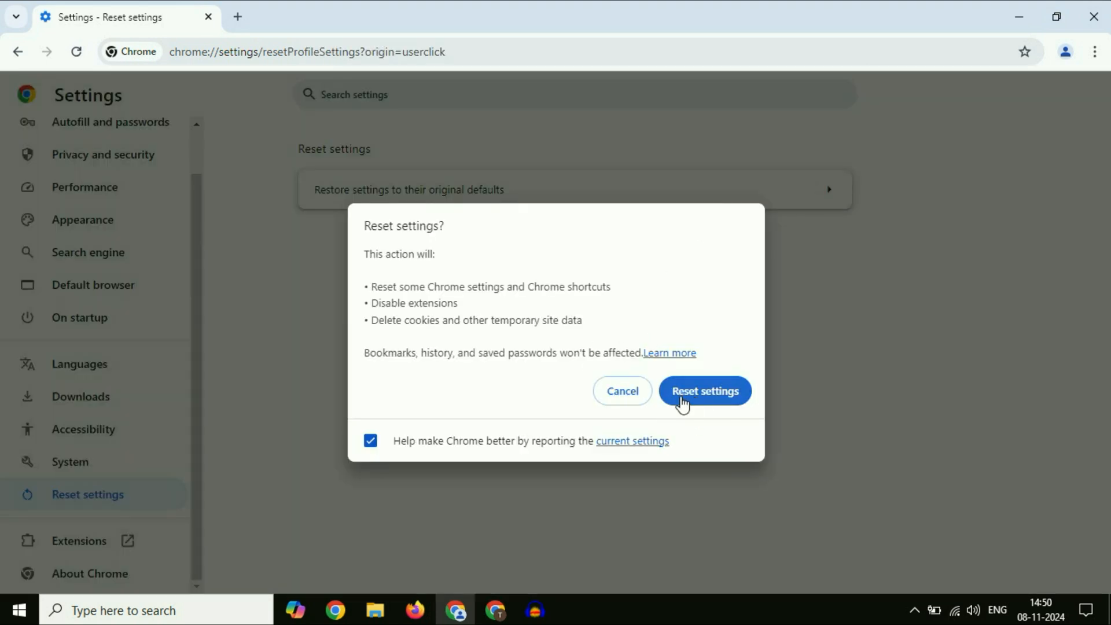
mouse_move(731, 394)
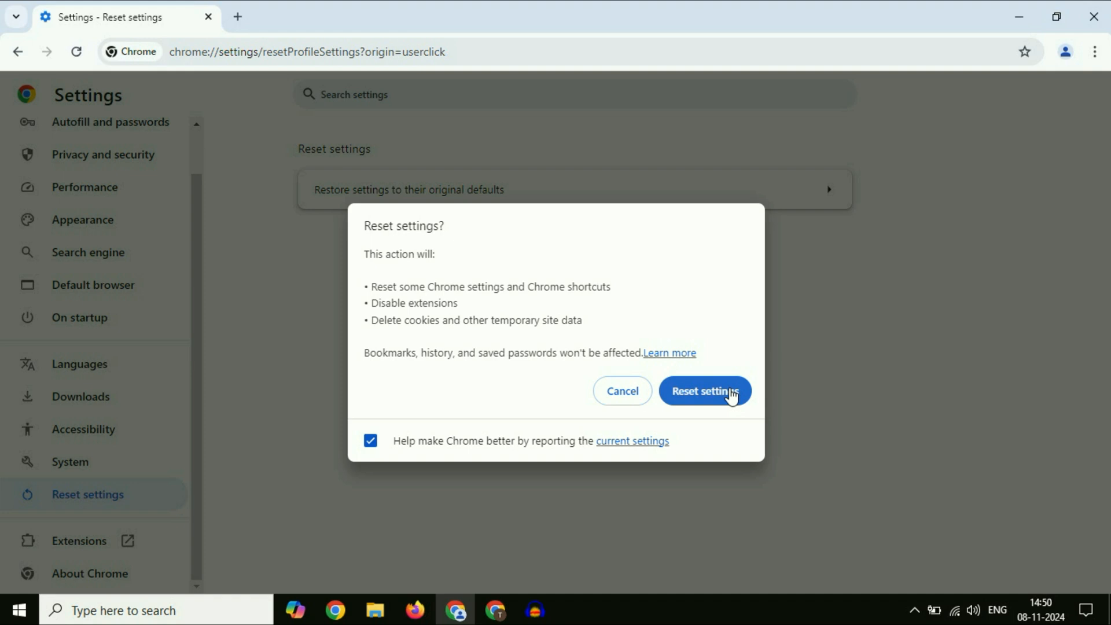
mouse_move(870, 335)
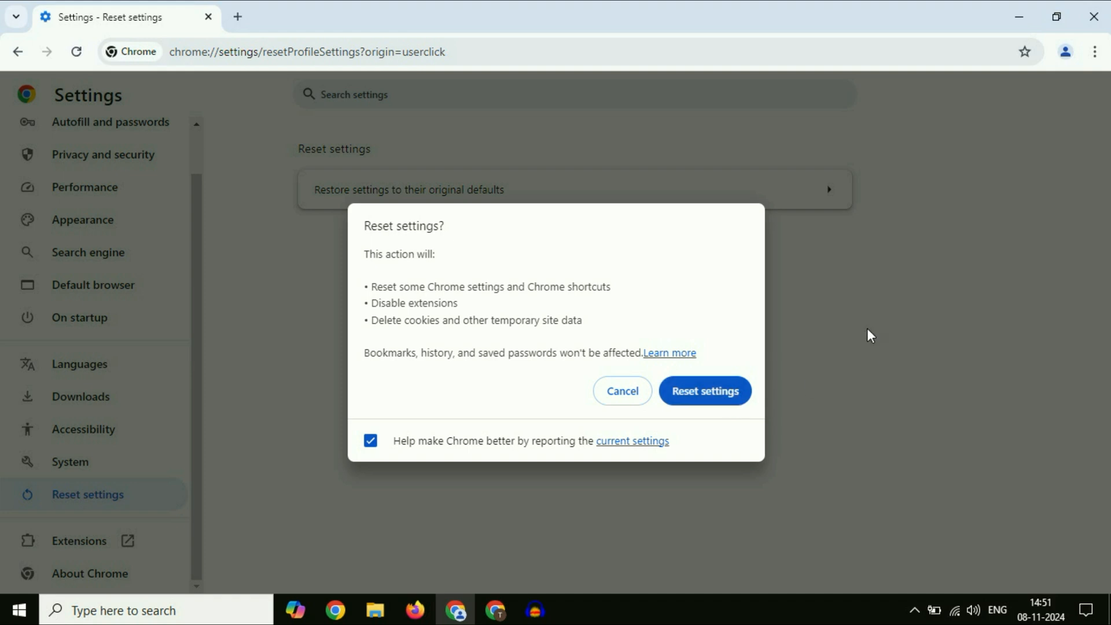